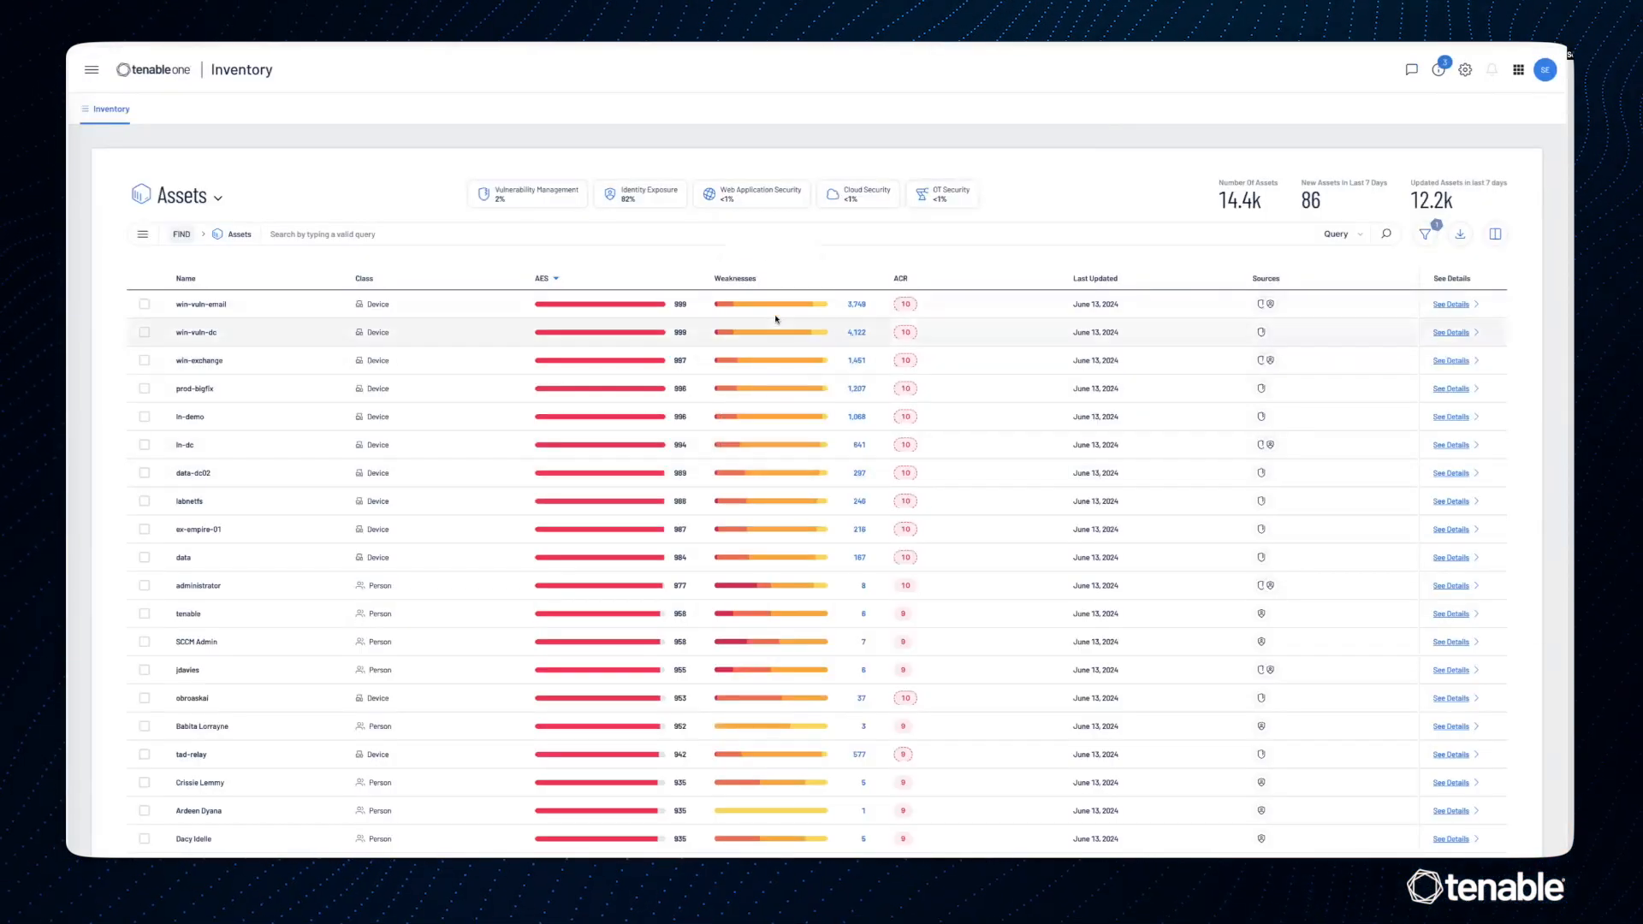
mouse_move(775, 280)
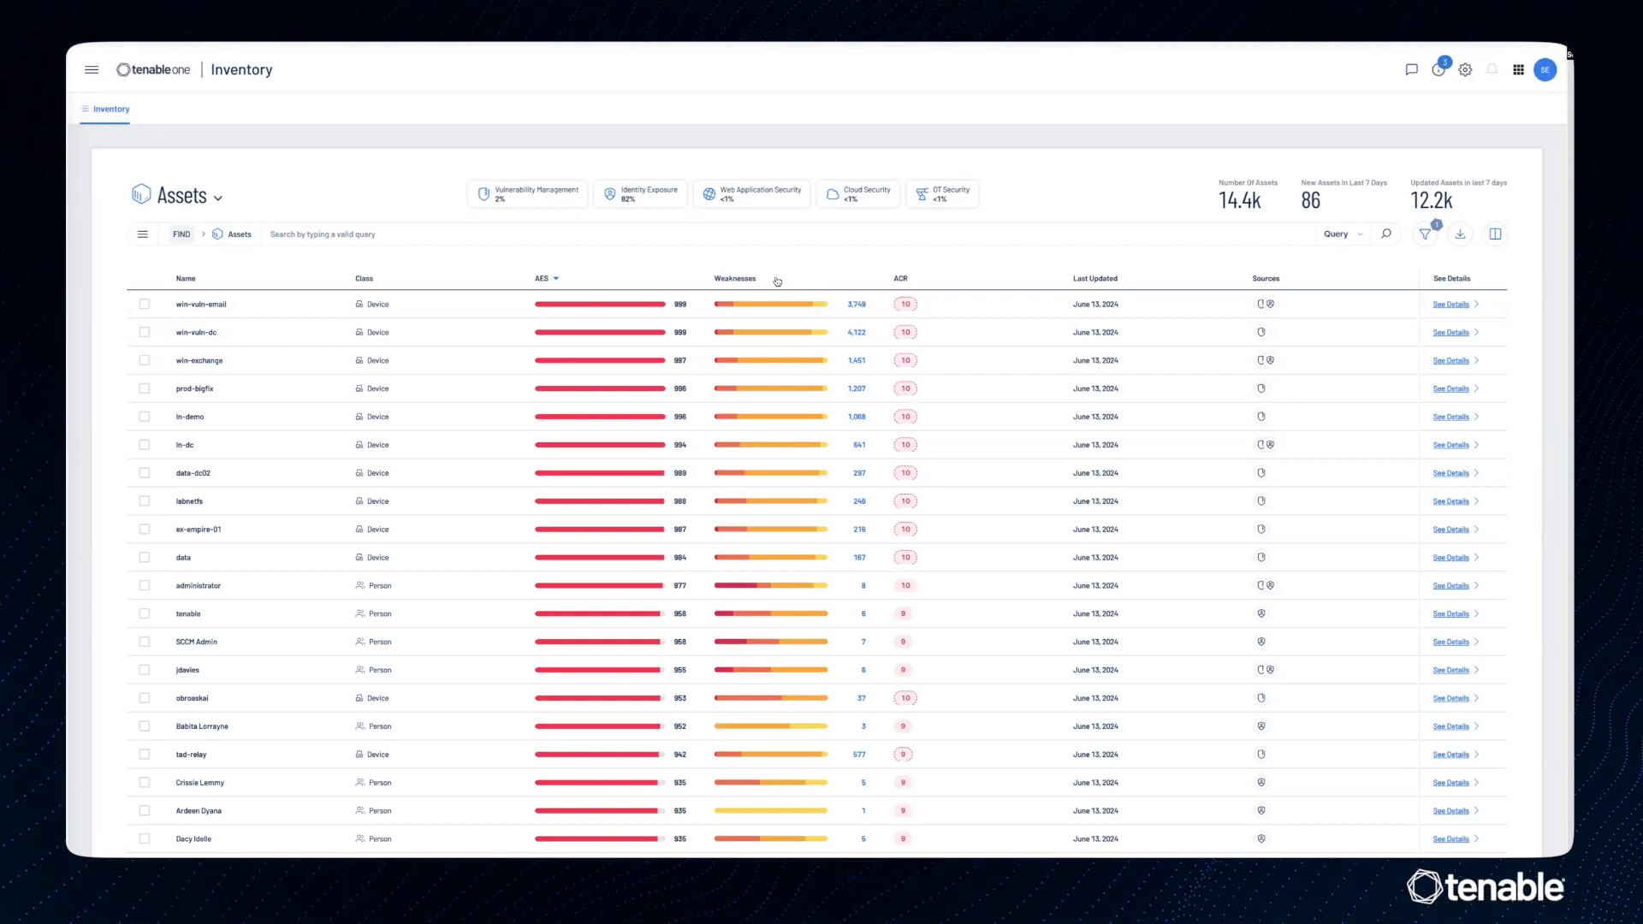
mouse_move(406, 279)
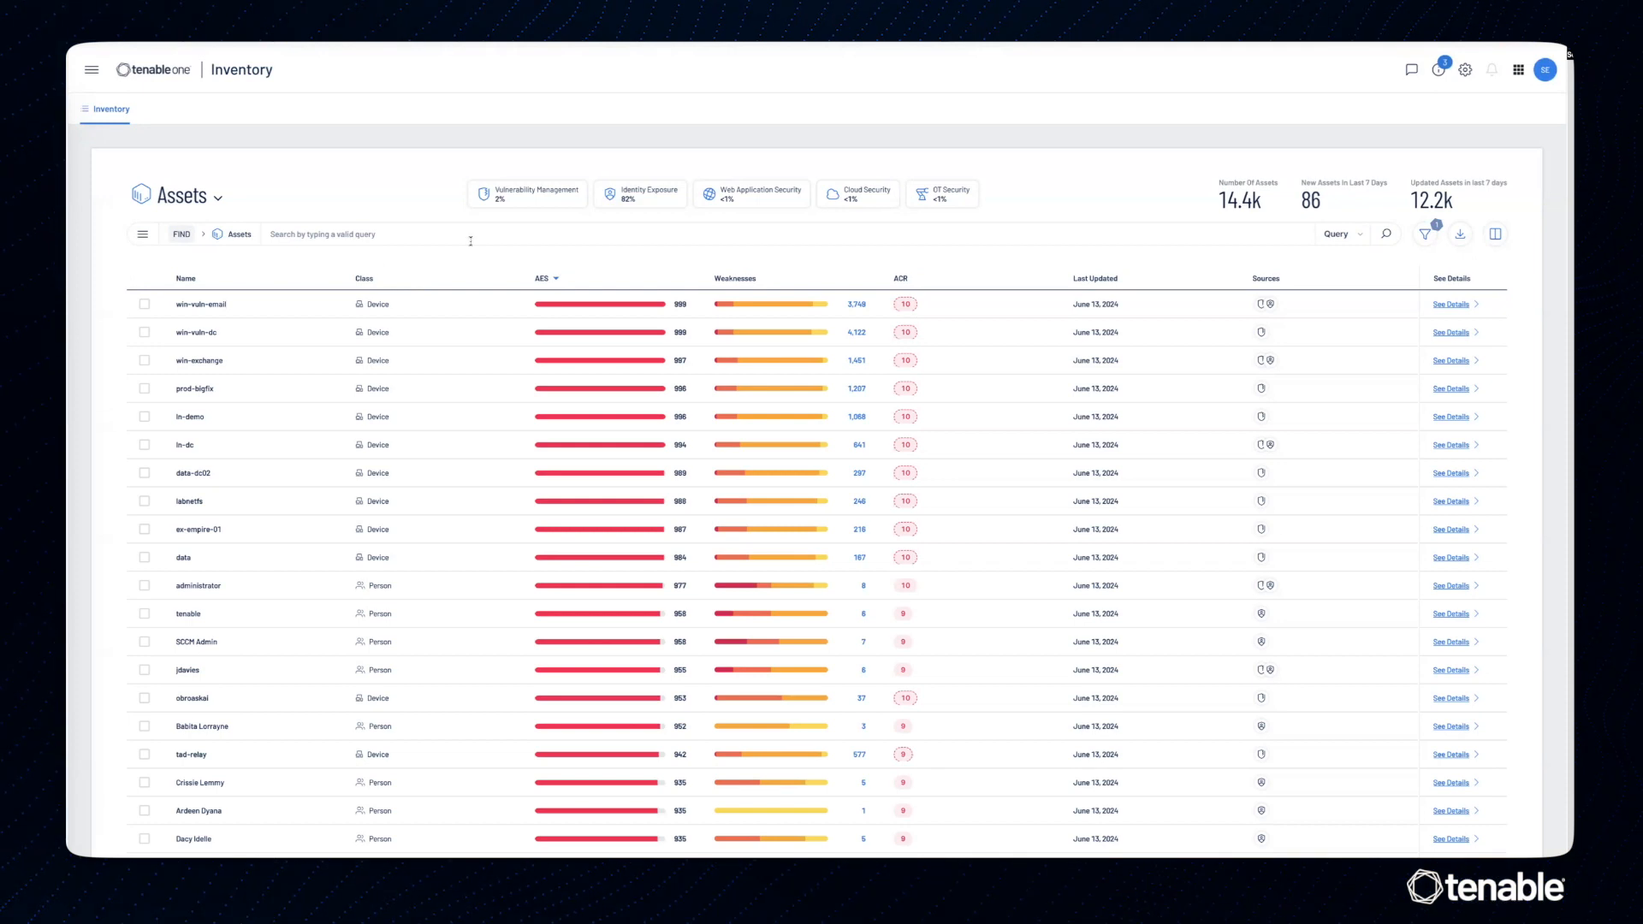
mouse_move(1140, 239)
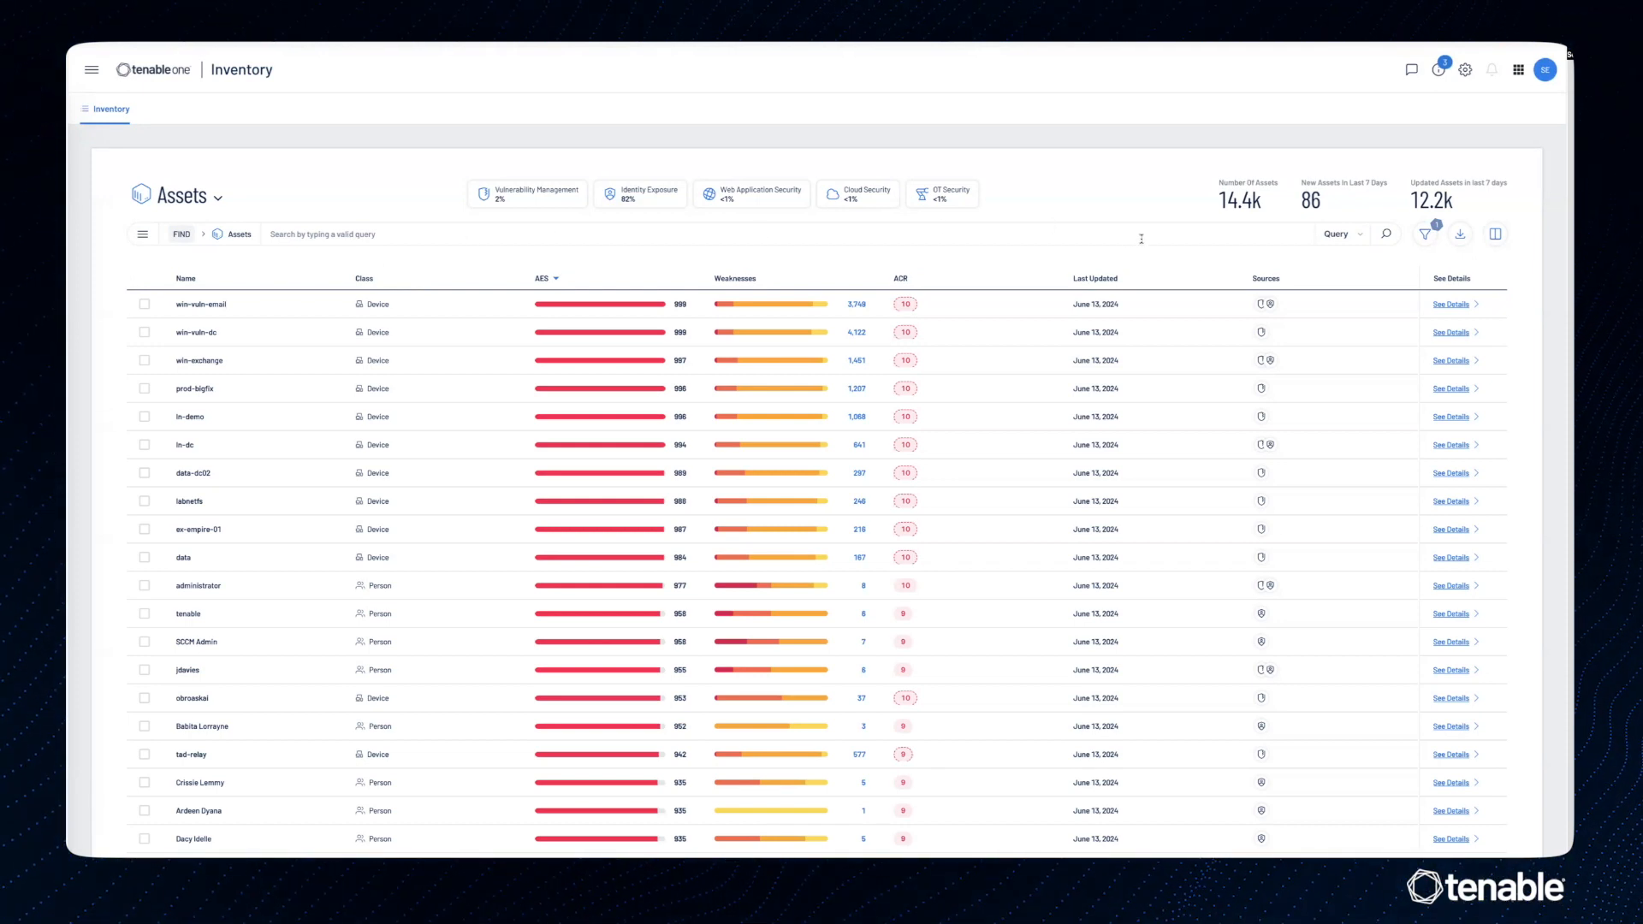
Start a new inventory query restricted to the Device asset class
click(1338, 234)
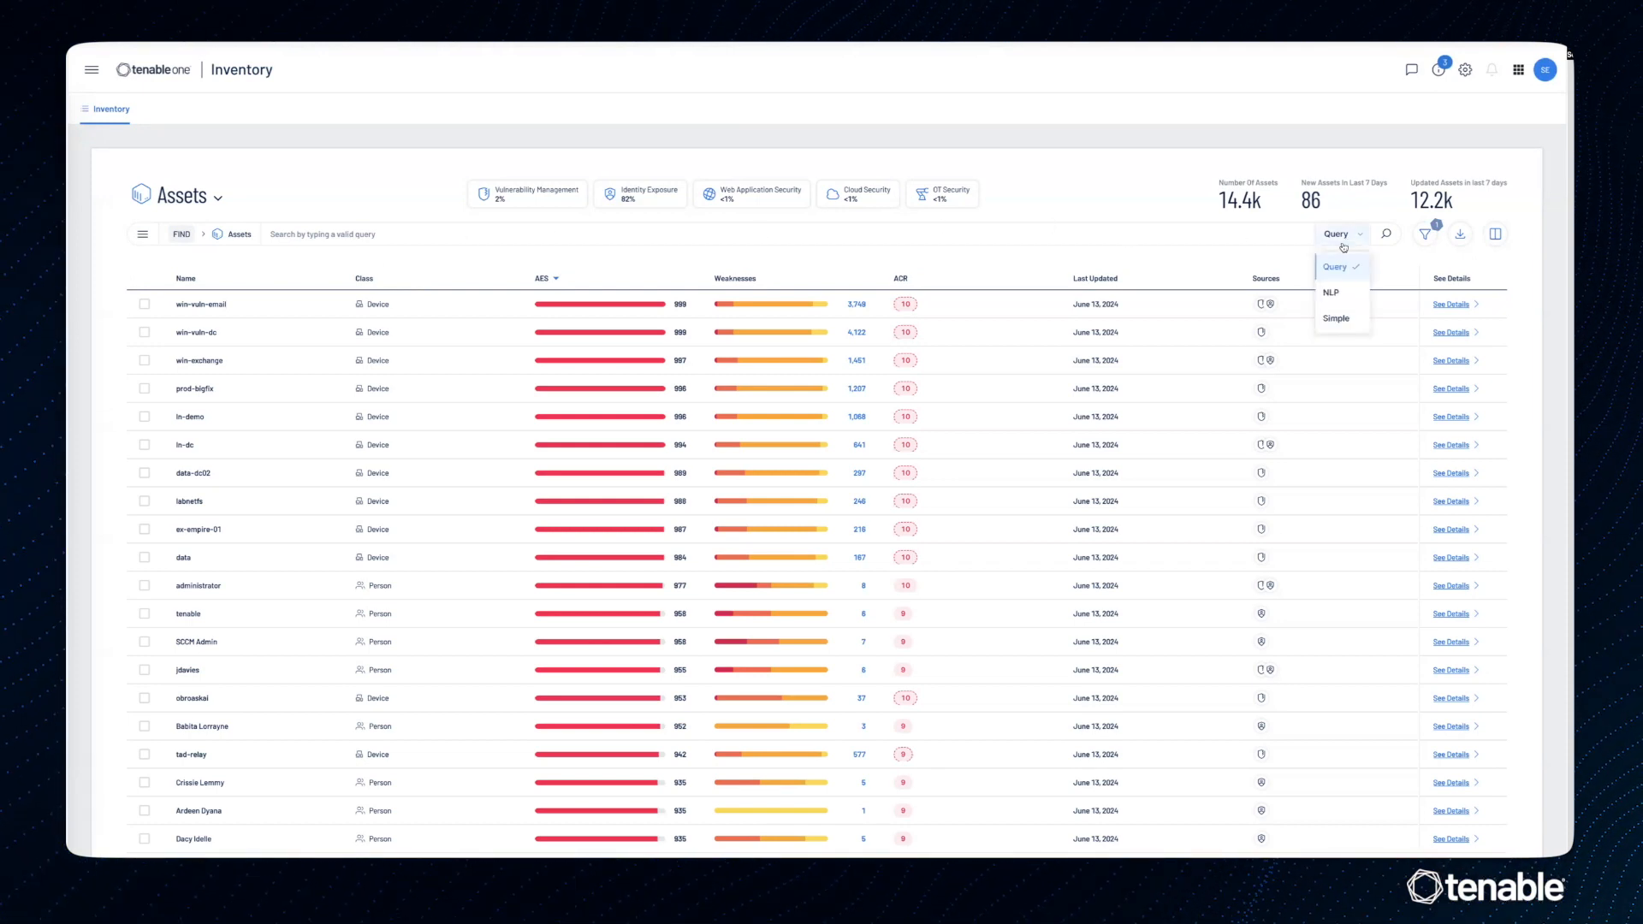
mouse_move(1346, 295)
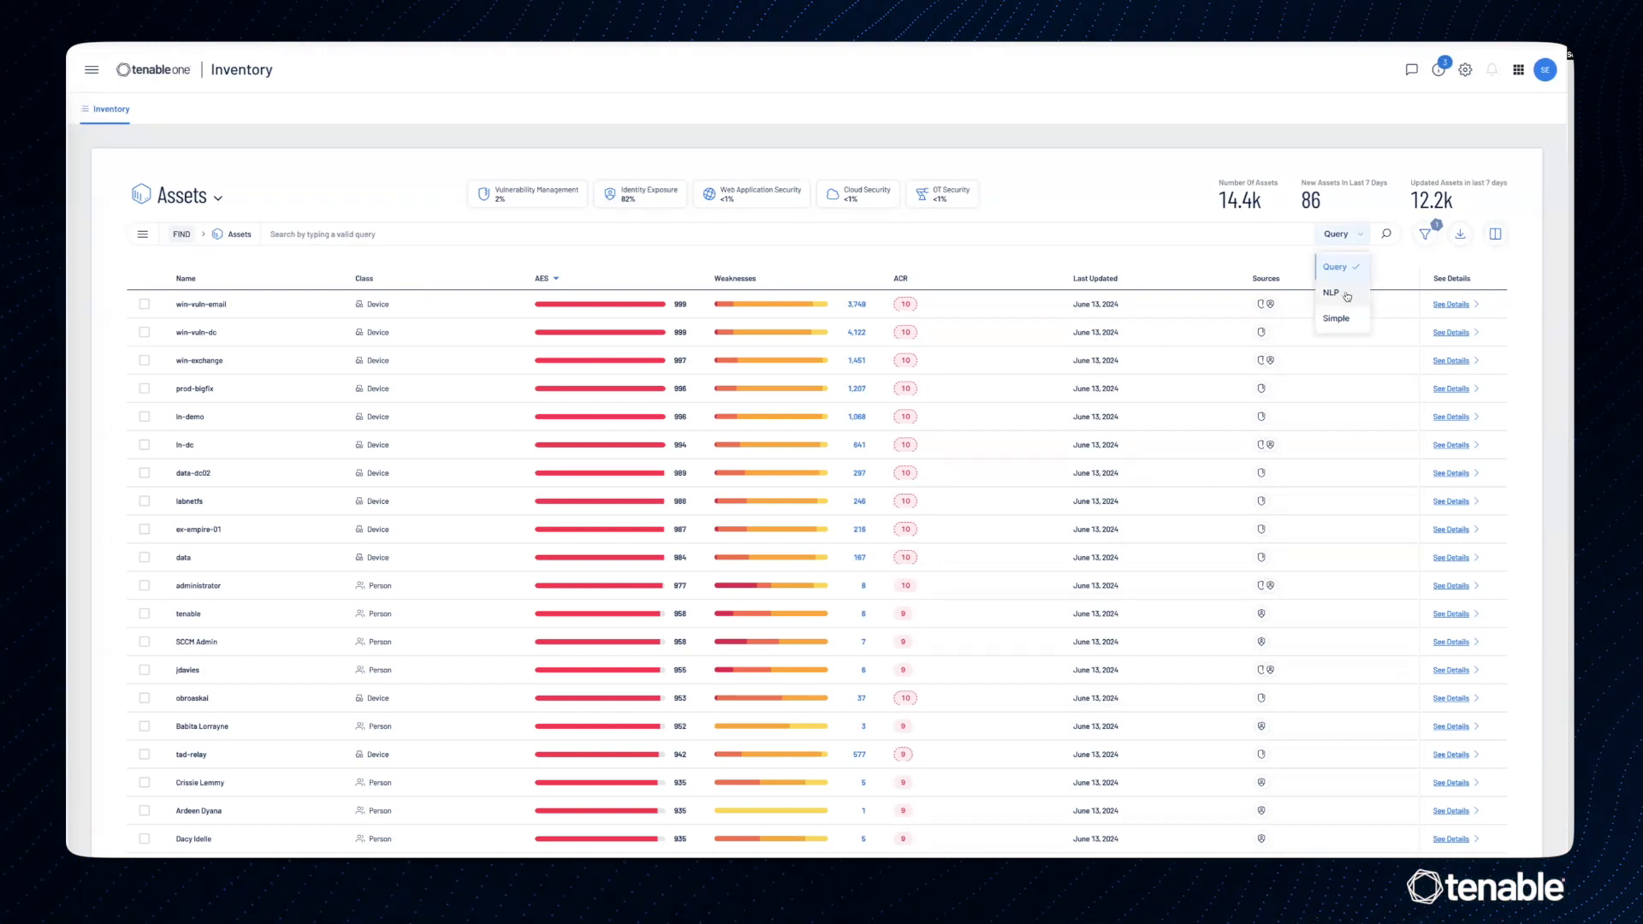
mouse_move(1341, 319)
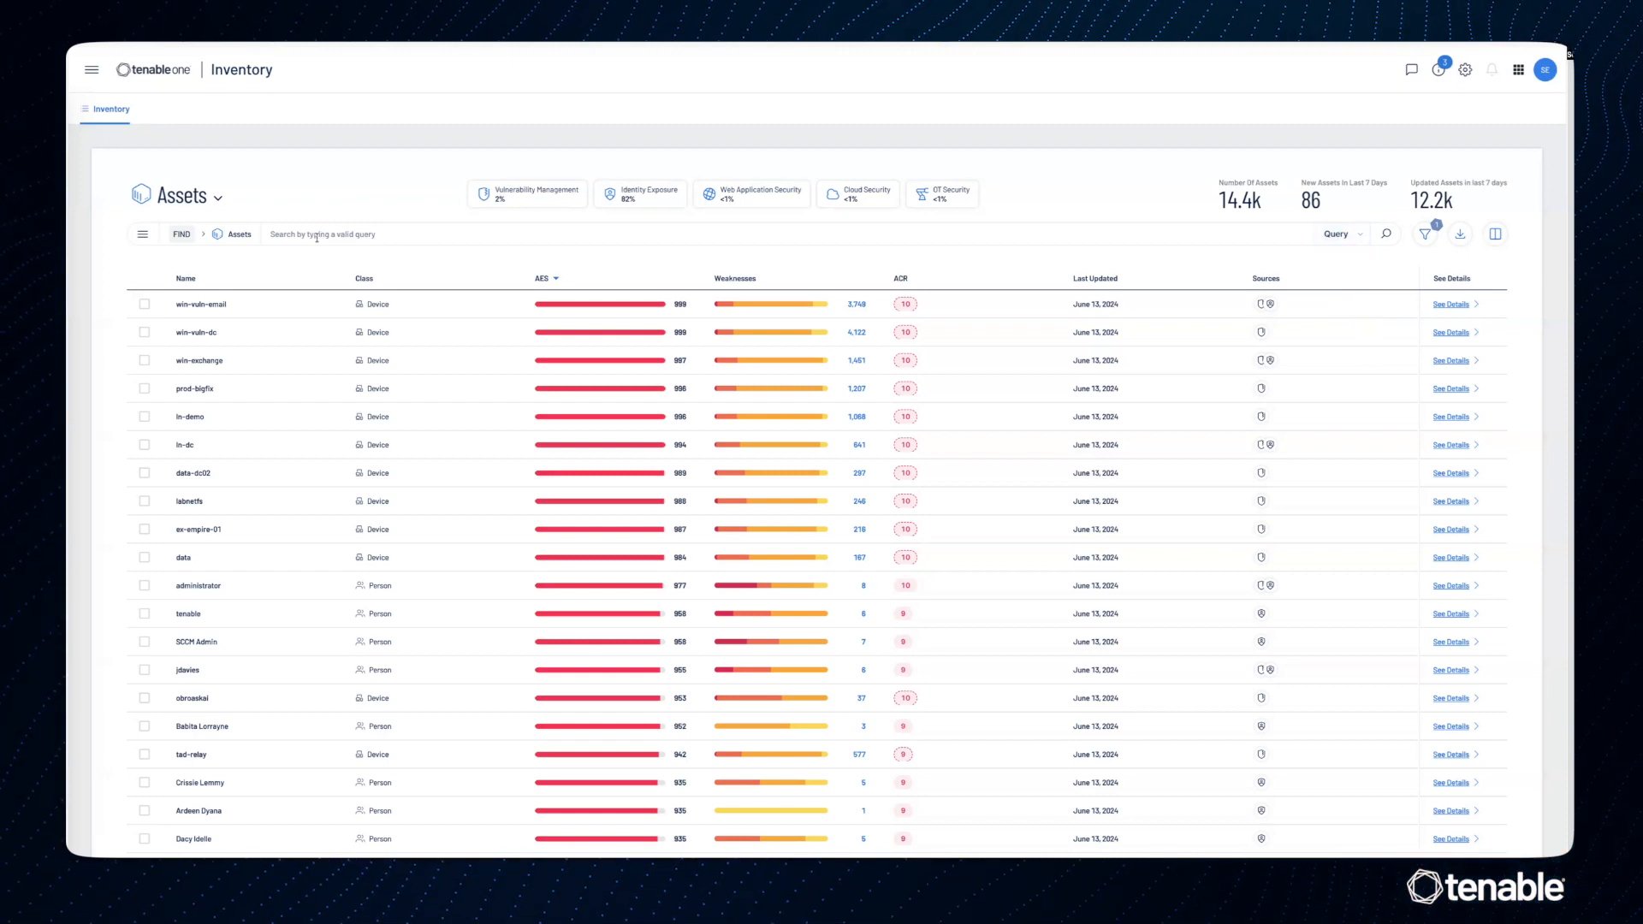
click(325, 233)
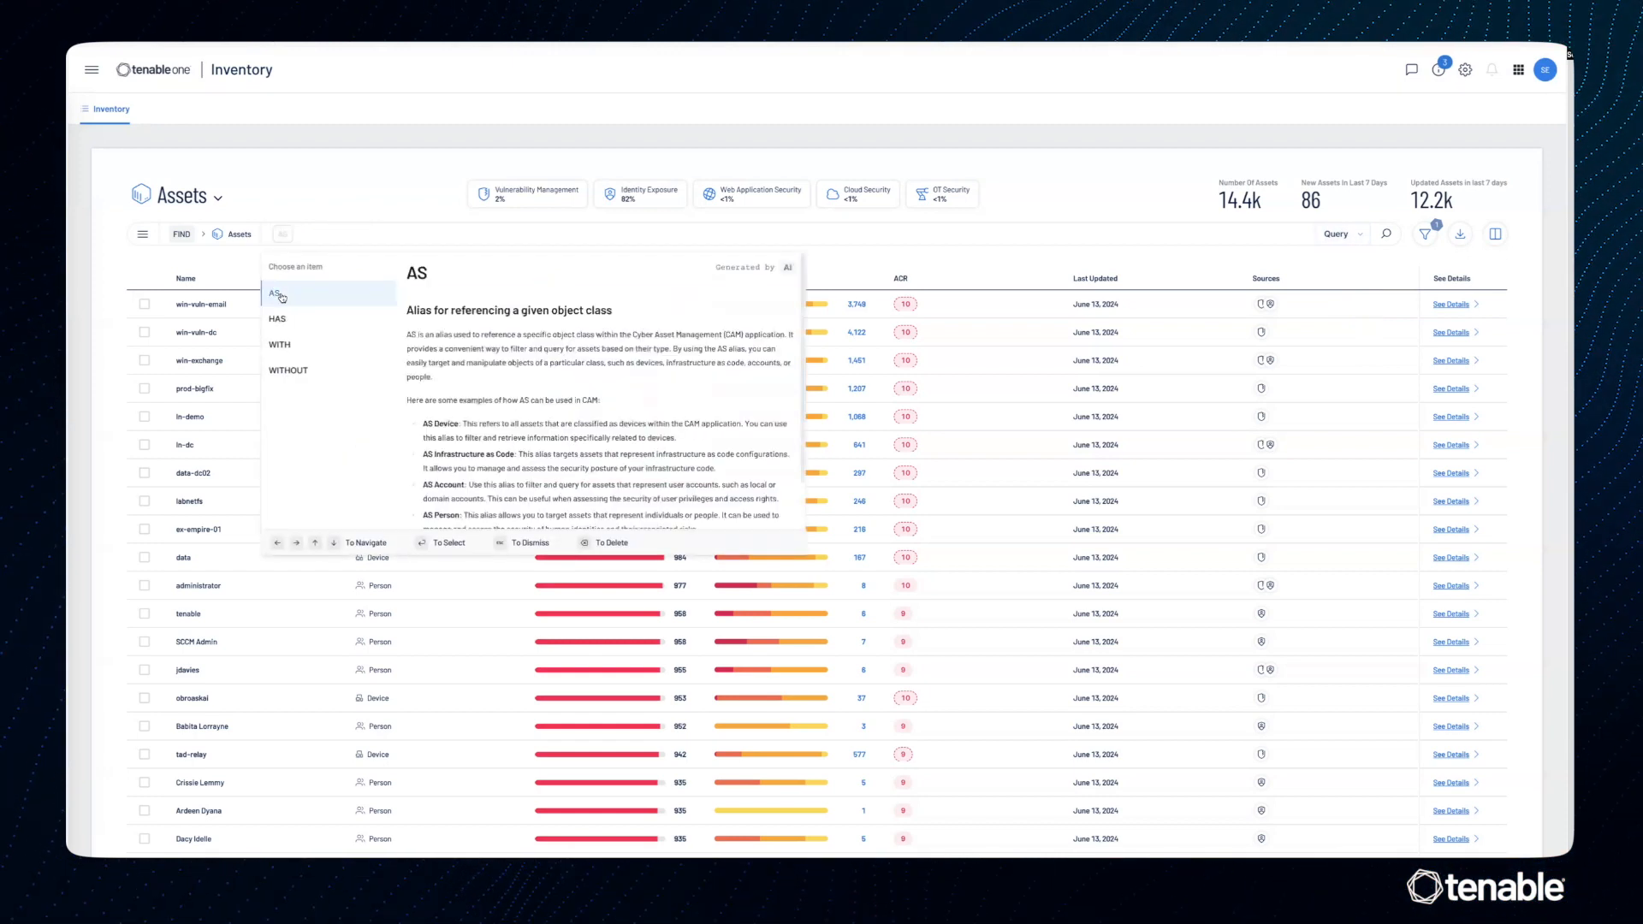
click(277, 293)
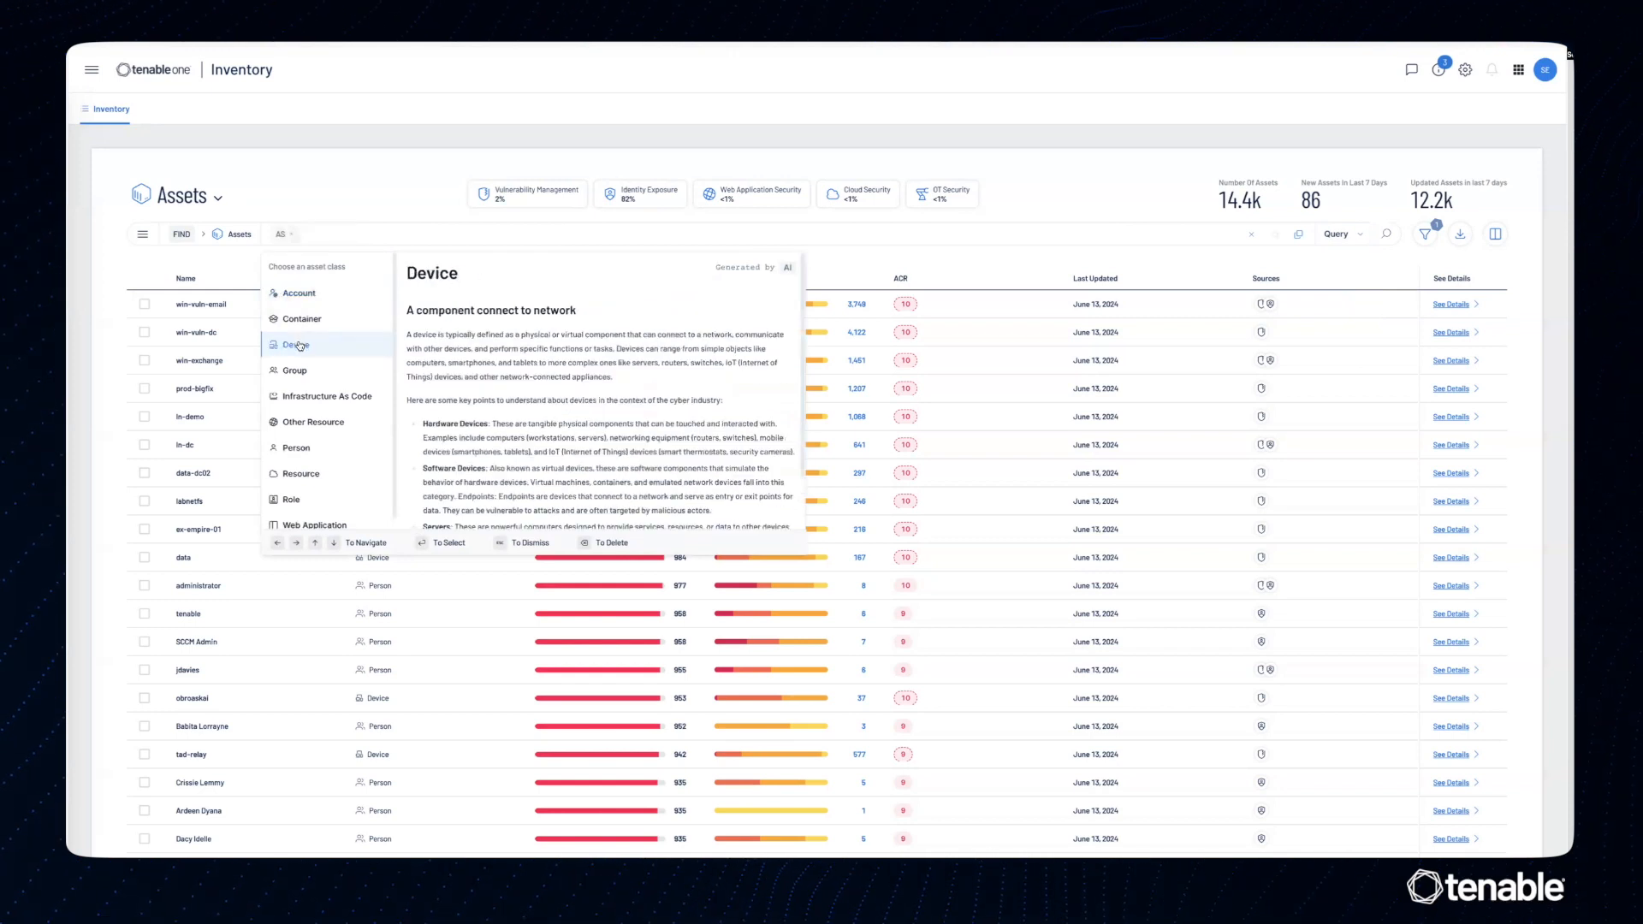
click(299, 344)
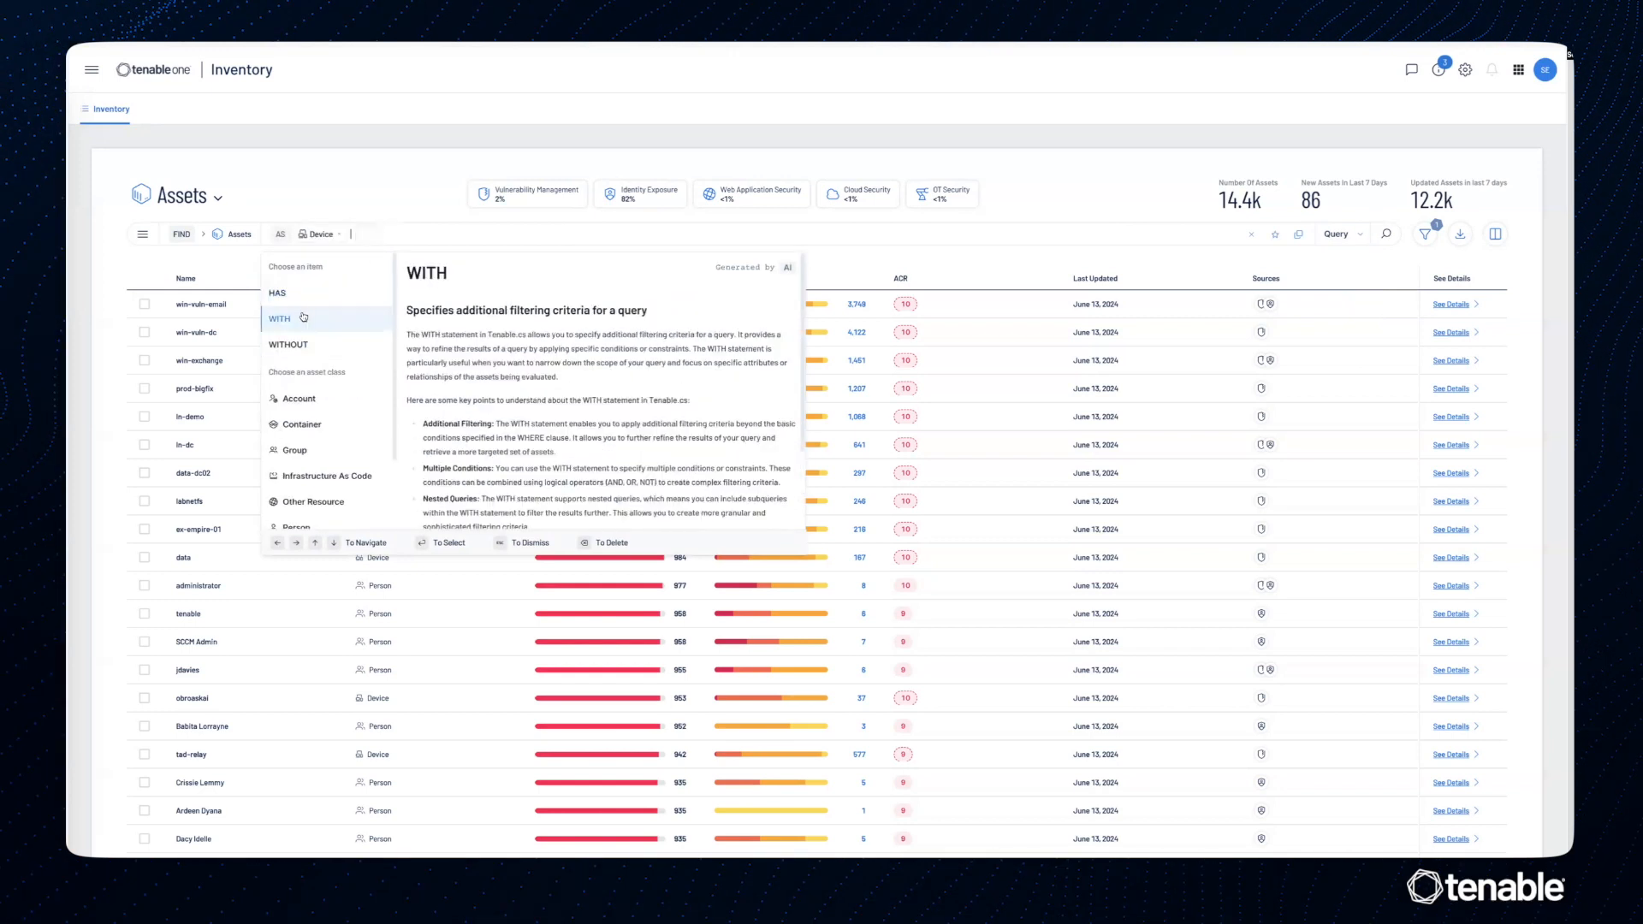
Add conditions ACR >= 9 and AES >= 950, then begin a weakness condition
click(277, 293)
text(950)
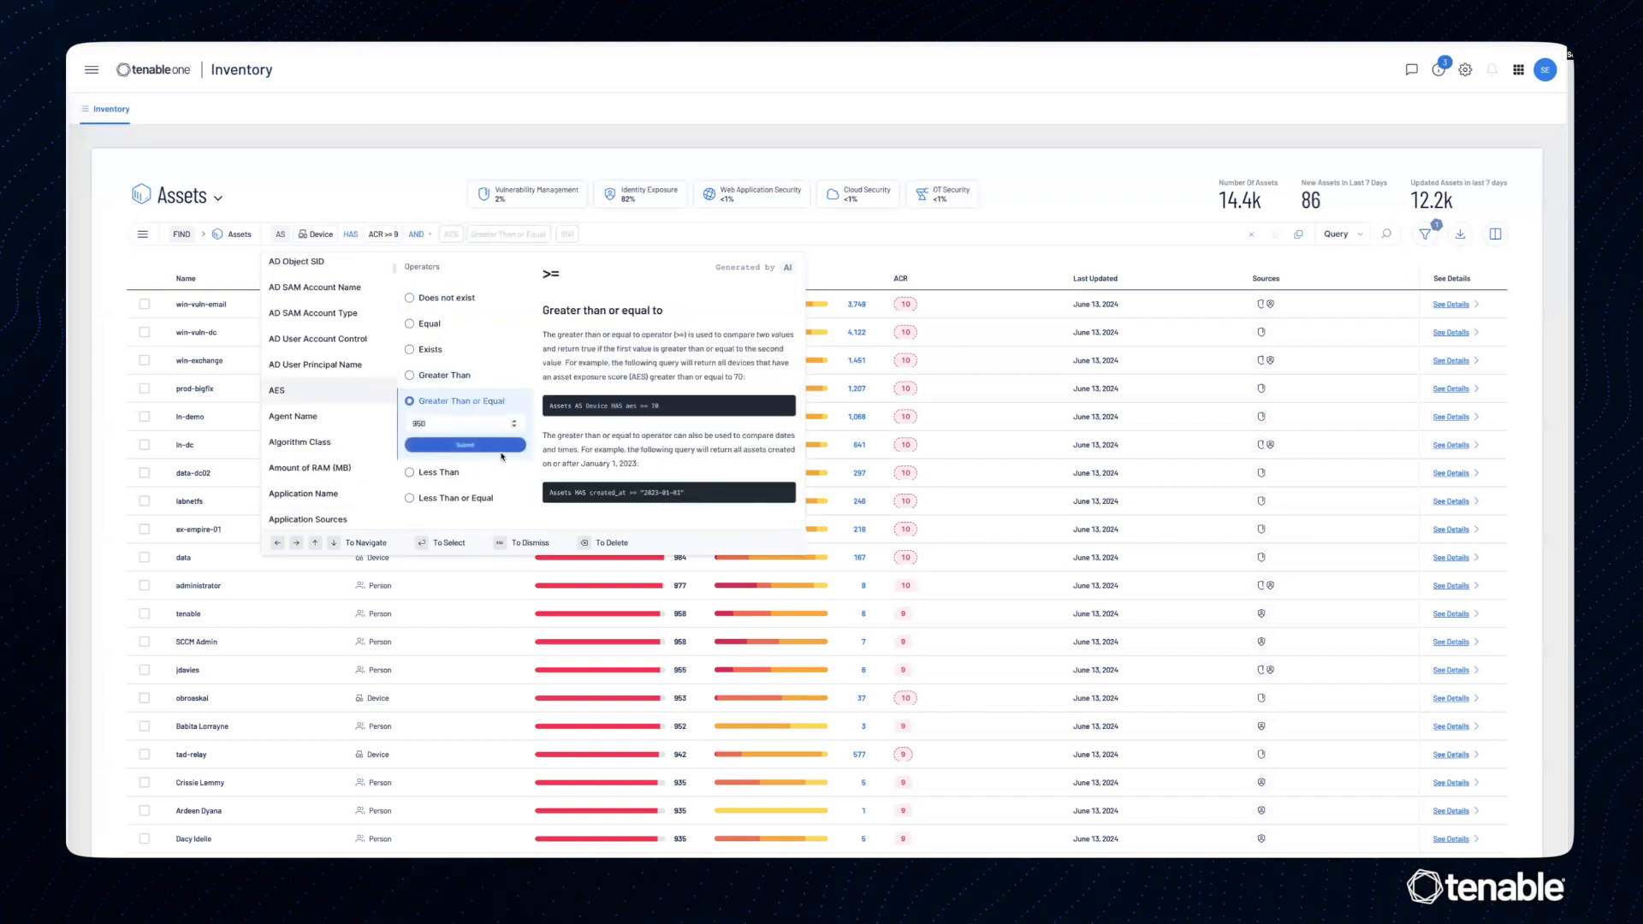
click(464, 445)
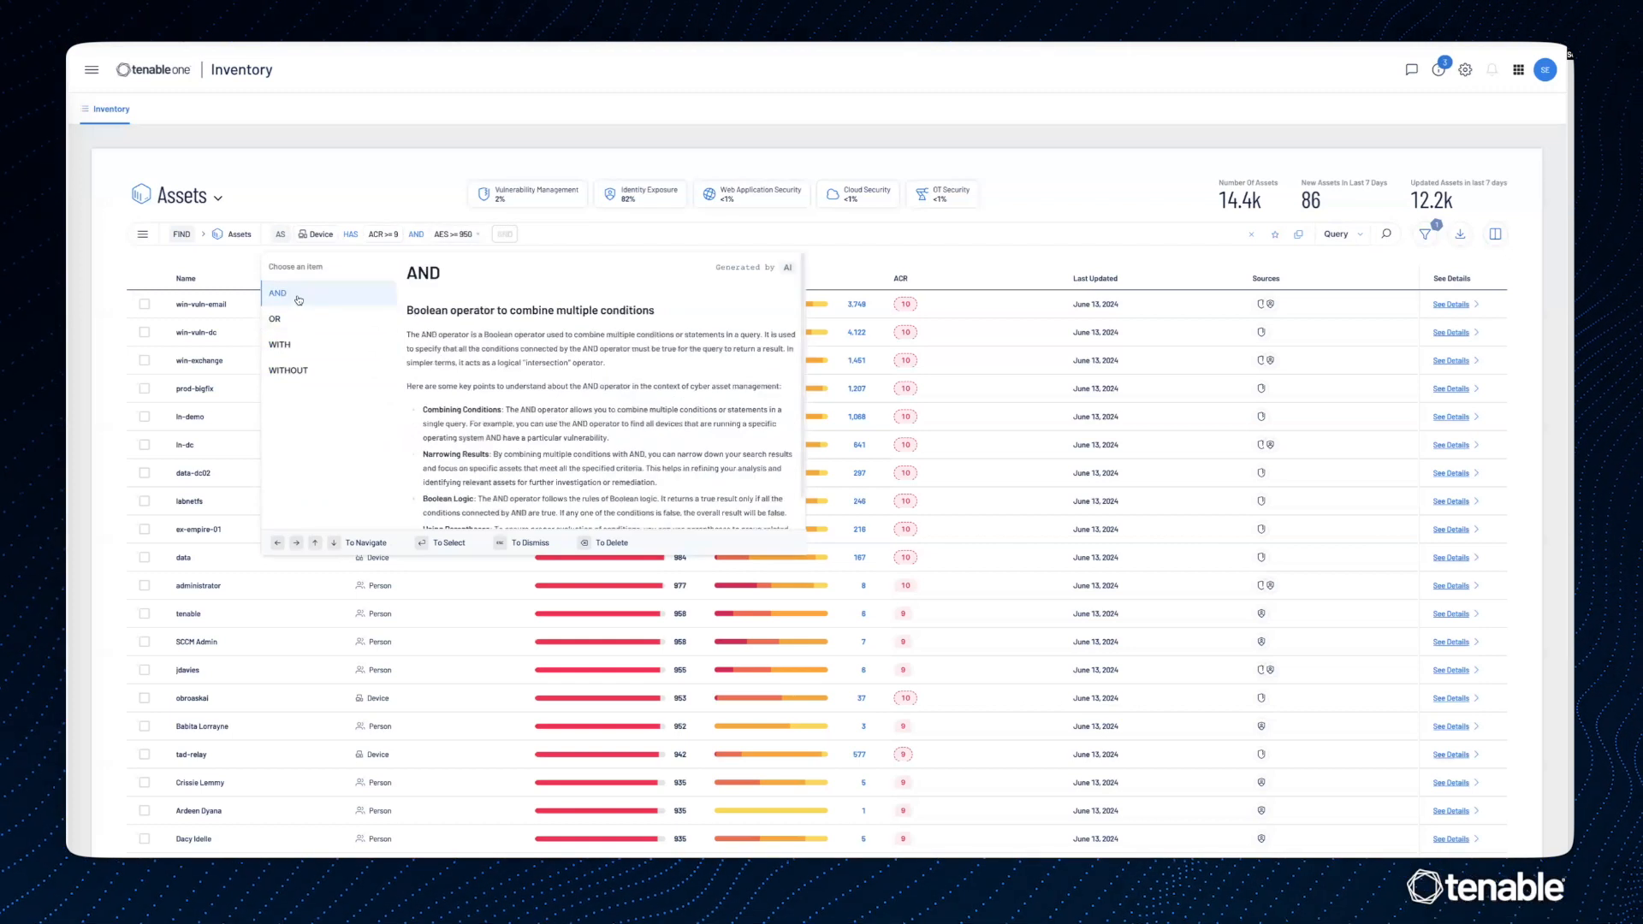
click(279, 345)
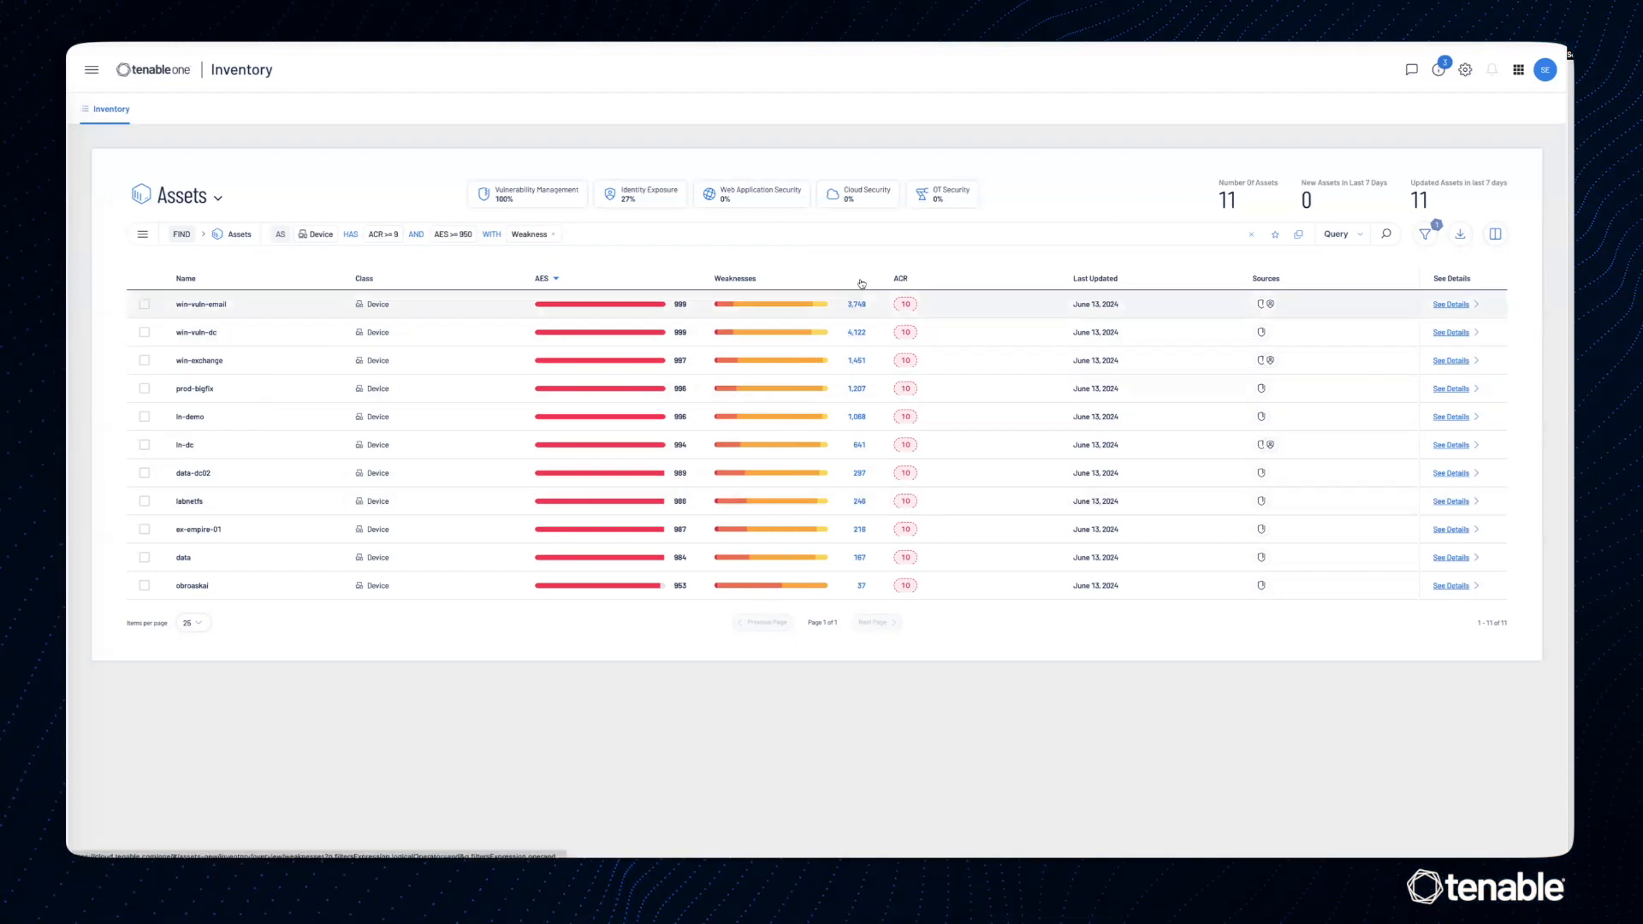
mouse_move(1153, 262)
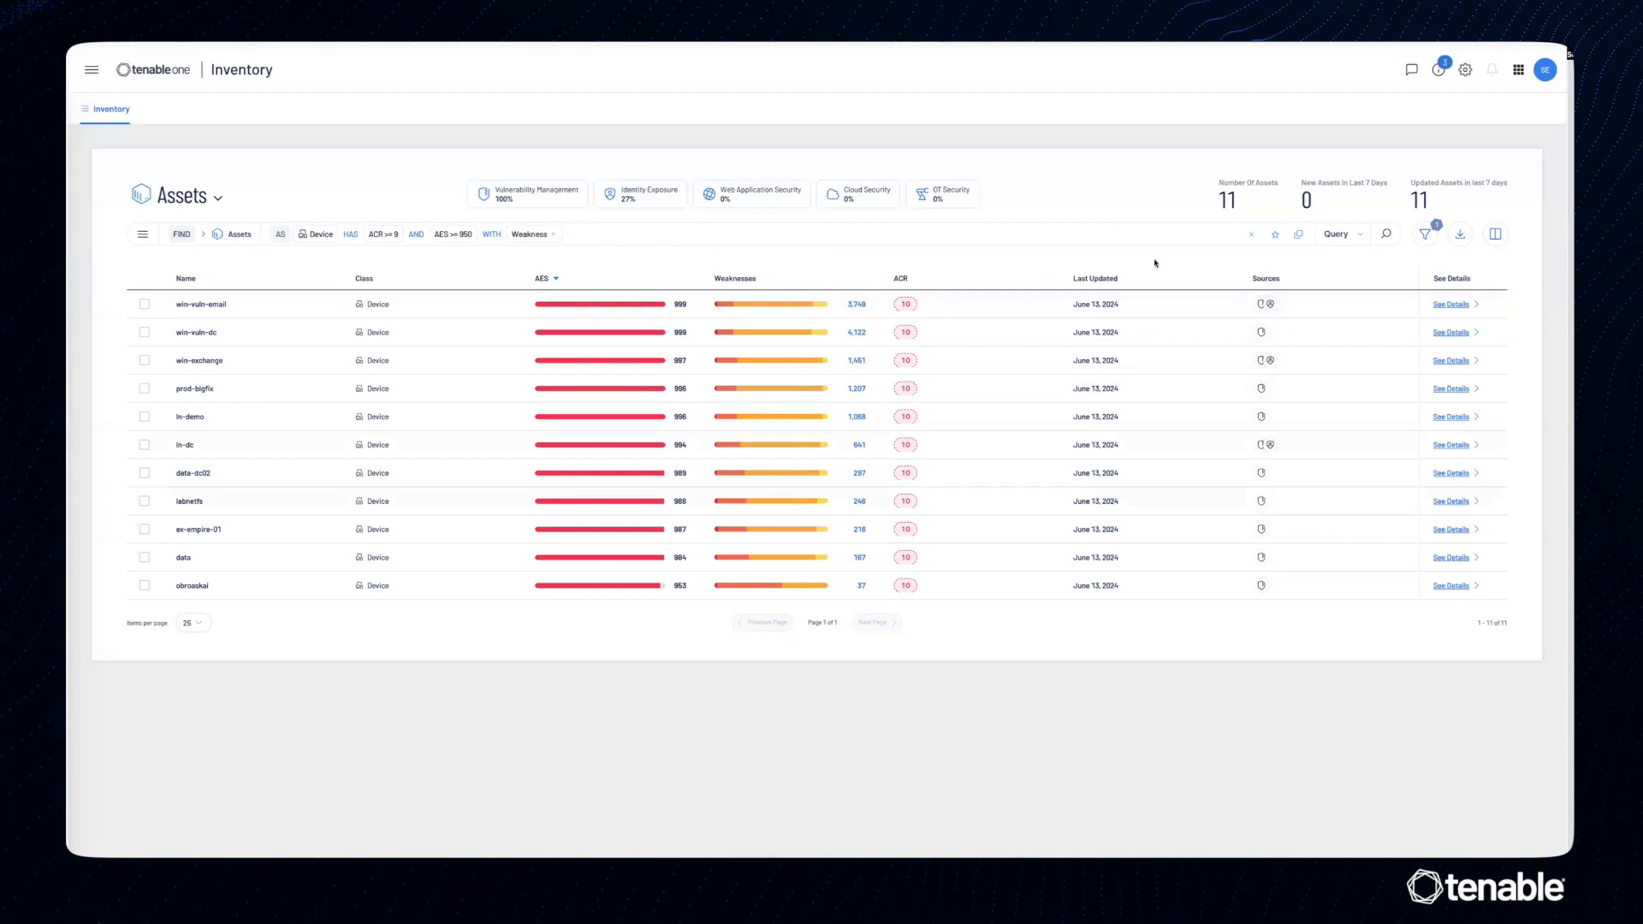
Bookmark the Device query for ACR >= 9, AES >= 950 with weaknesses
click(1275, 233)
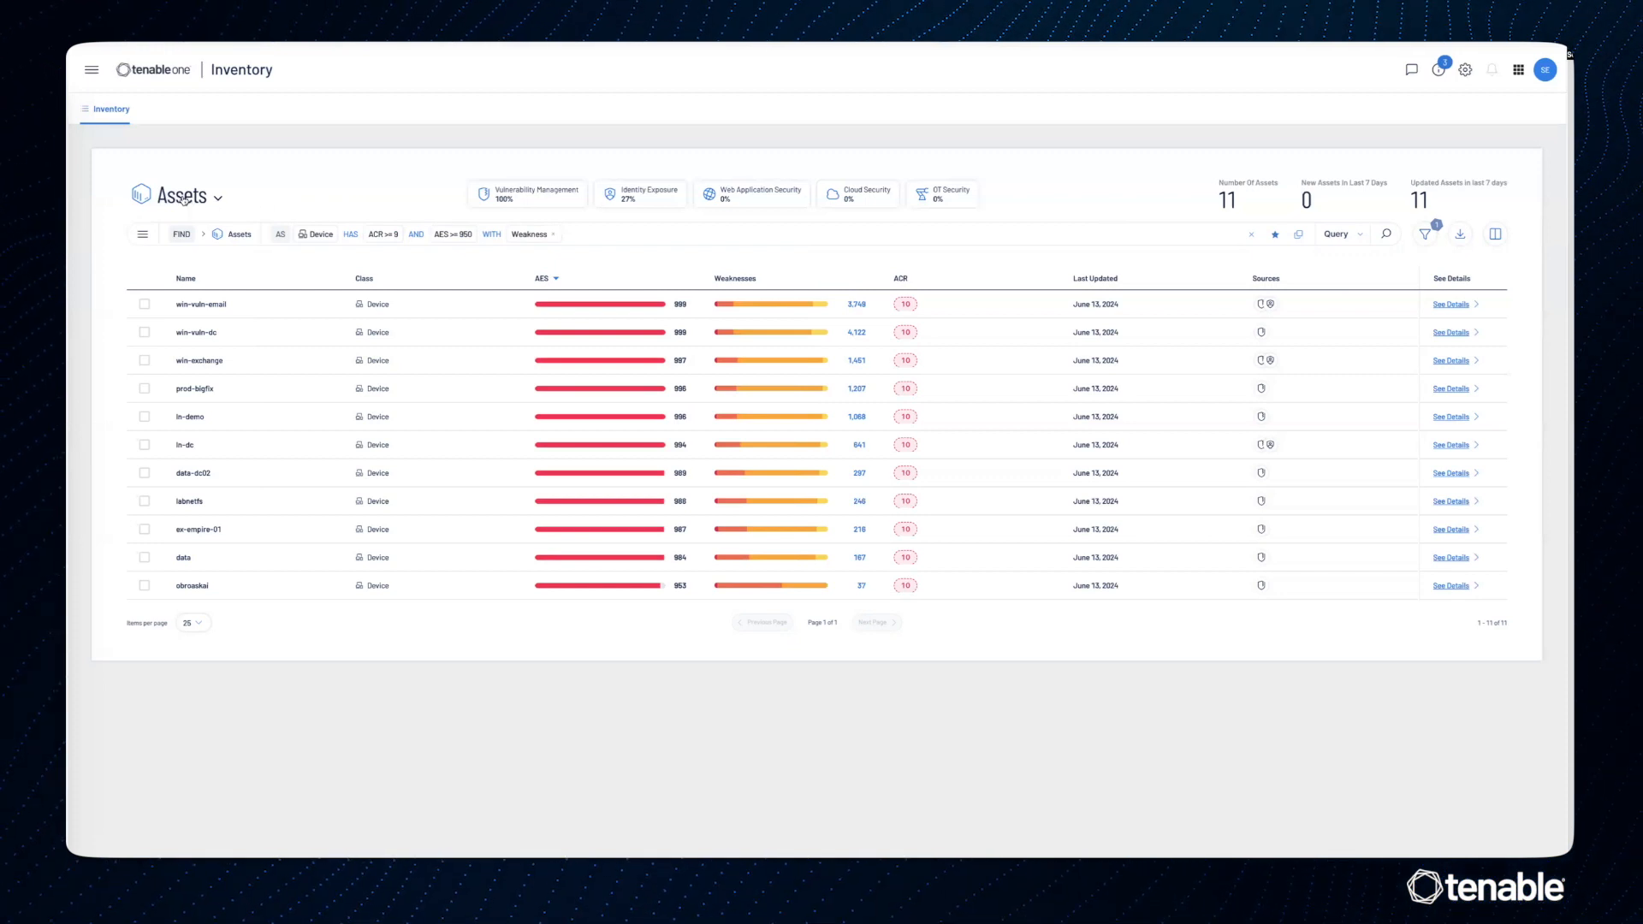
Browse Tenable Queries and Query History, then list Bookmarks showing 'Use this later'
click(188, 196)
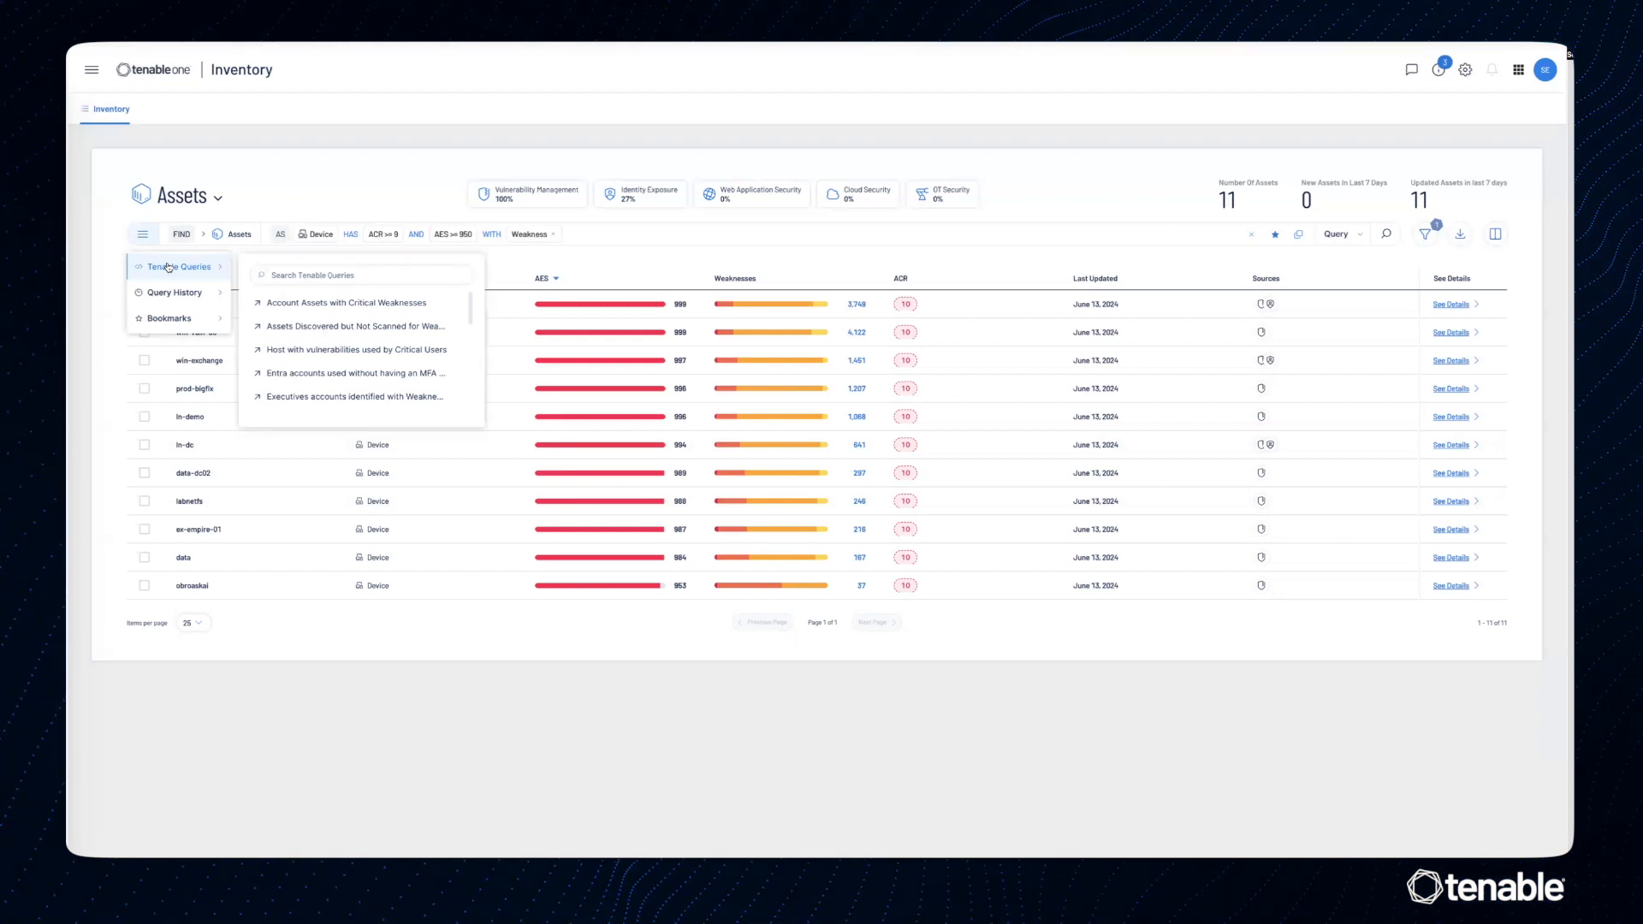
click(175, 292)
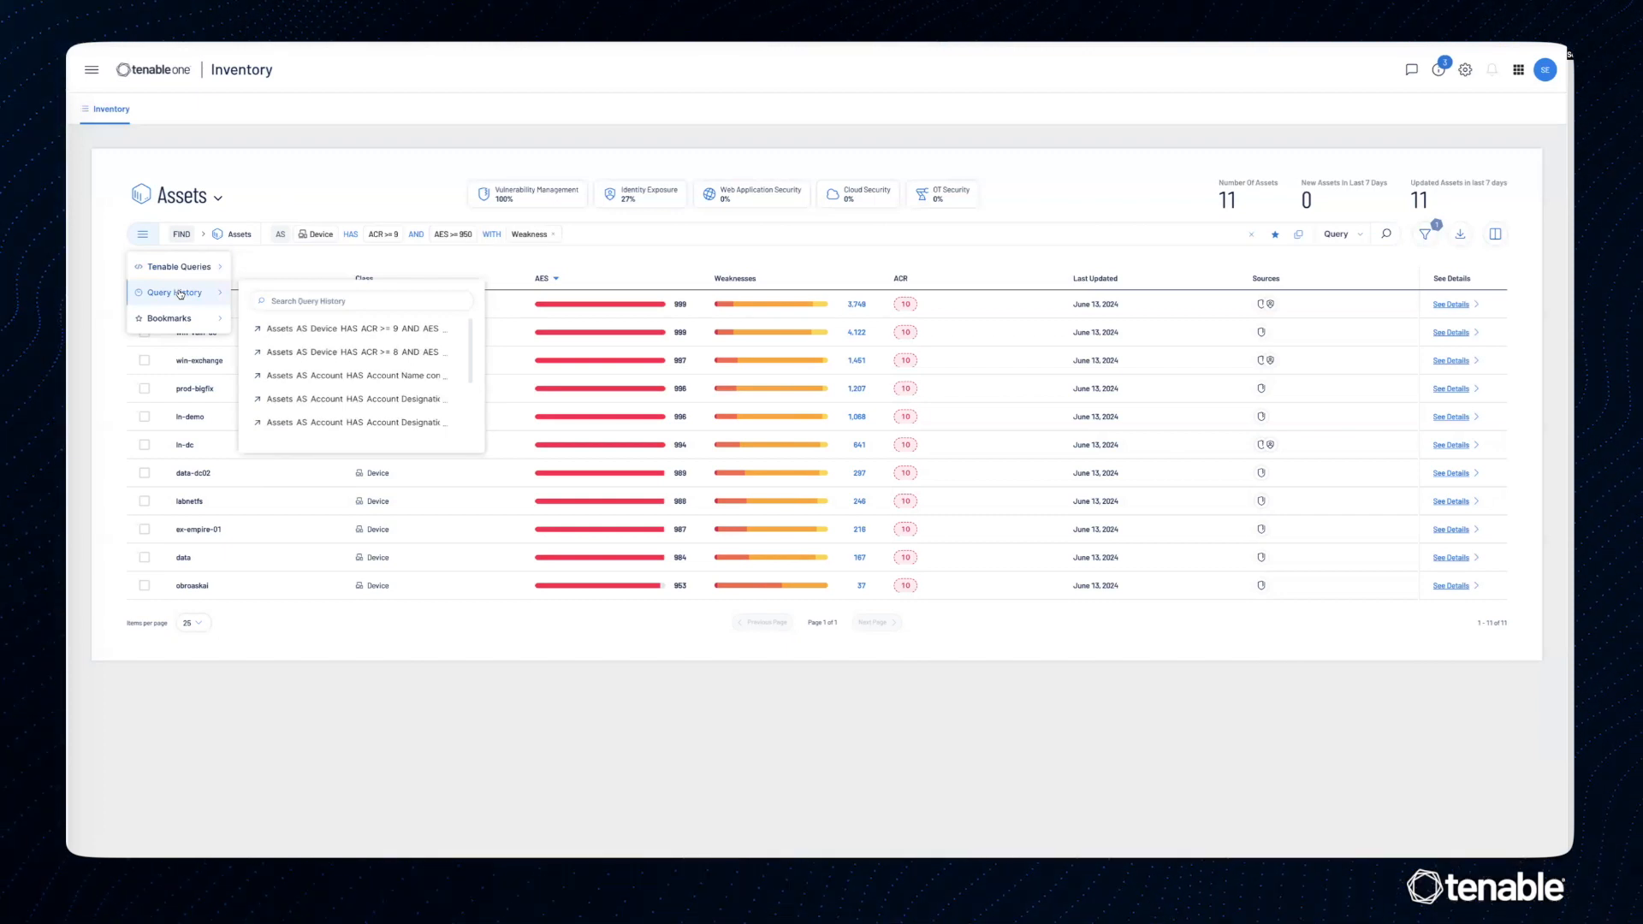
click(168, 317)
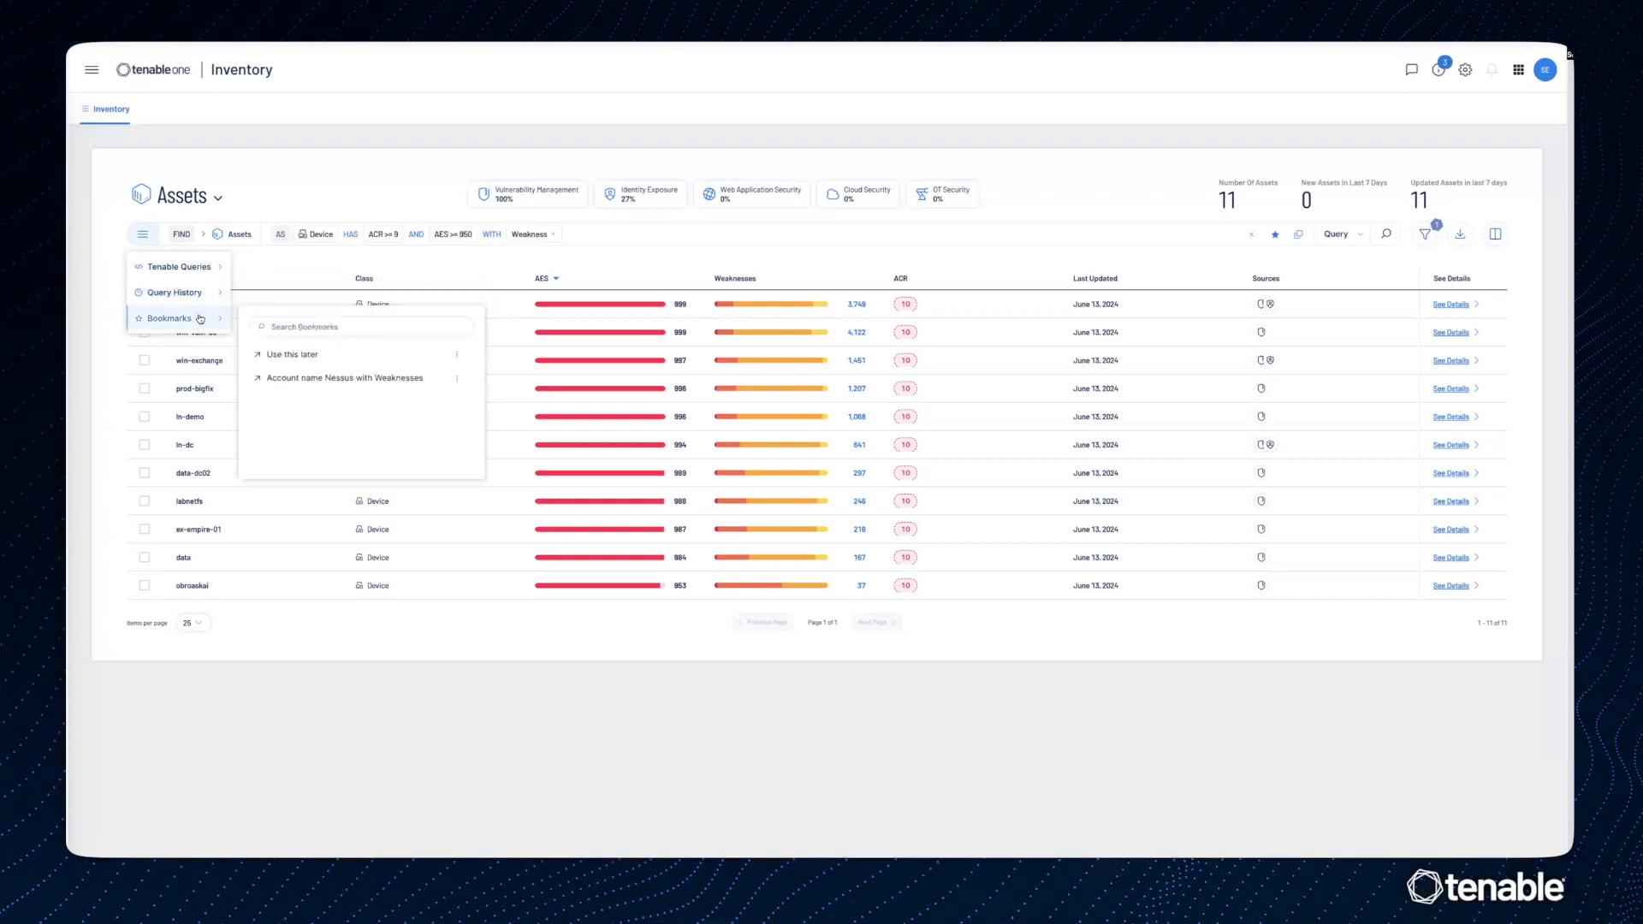
mouse_move(293, 353)
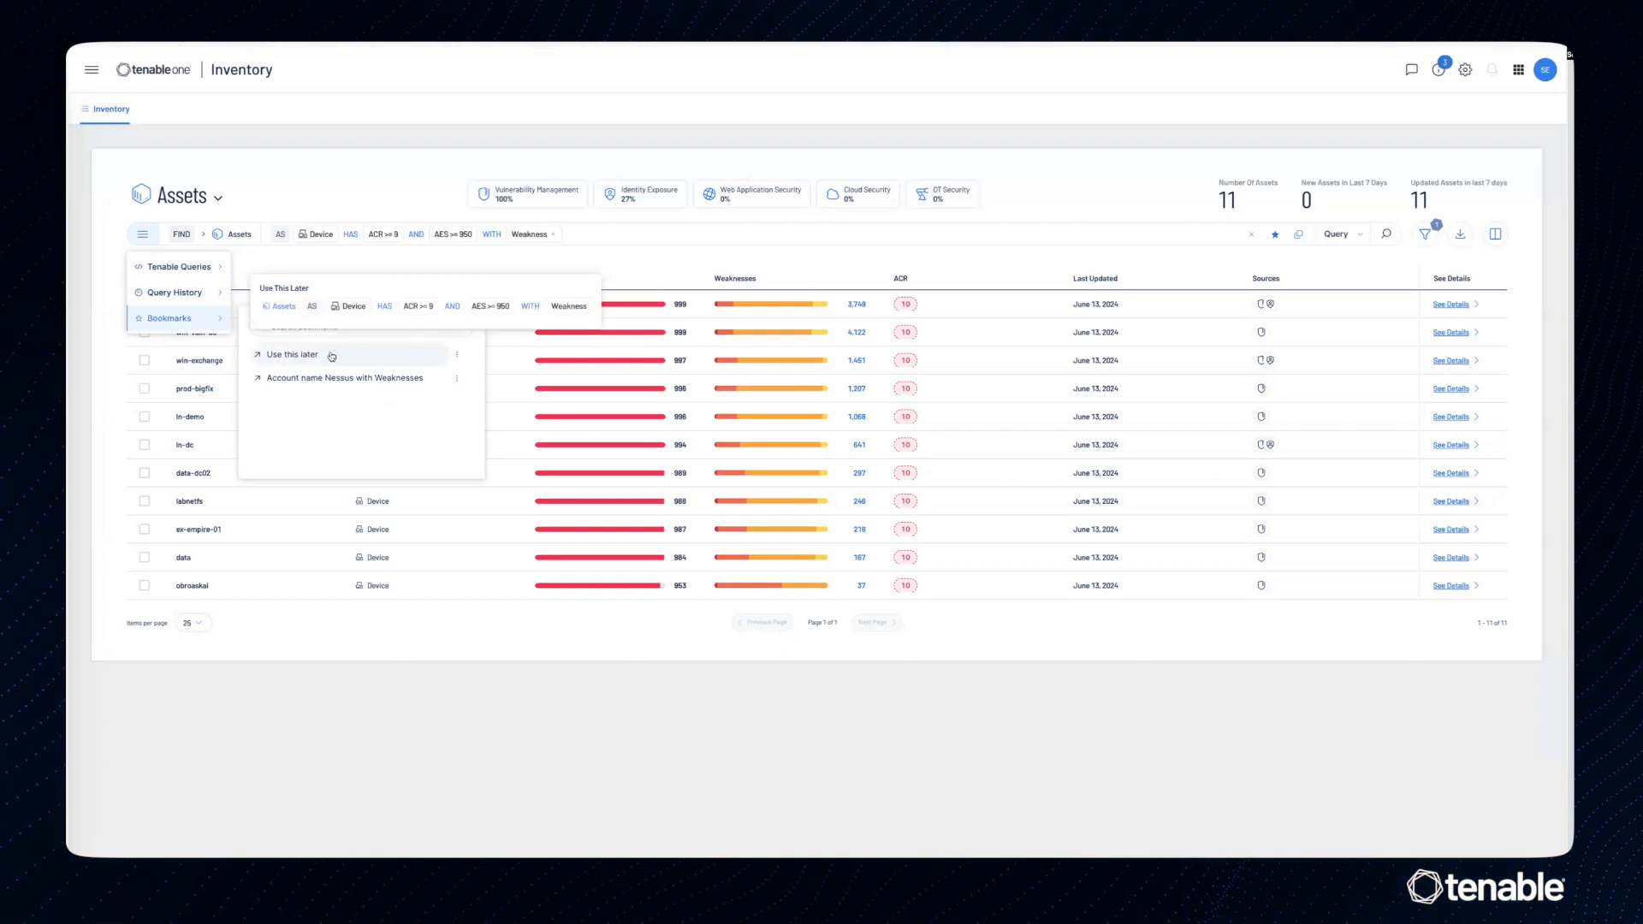
mouse_move(636, 293)
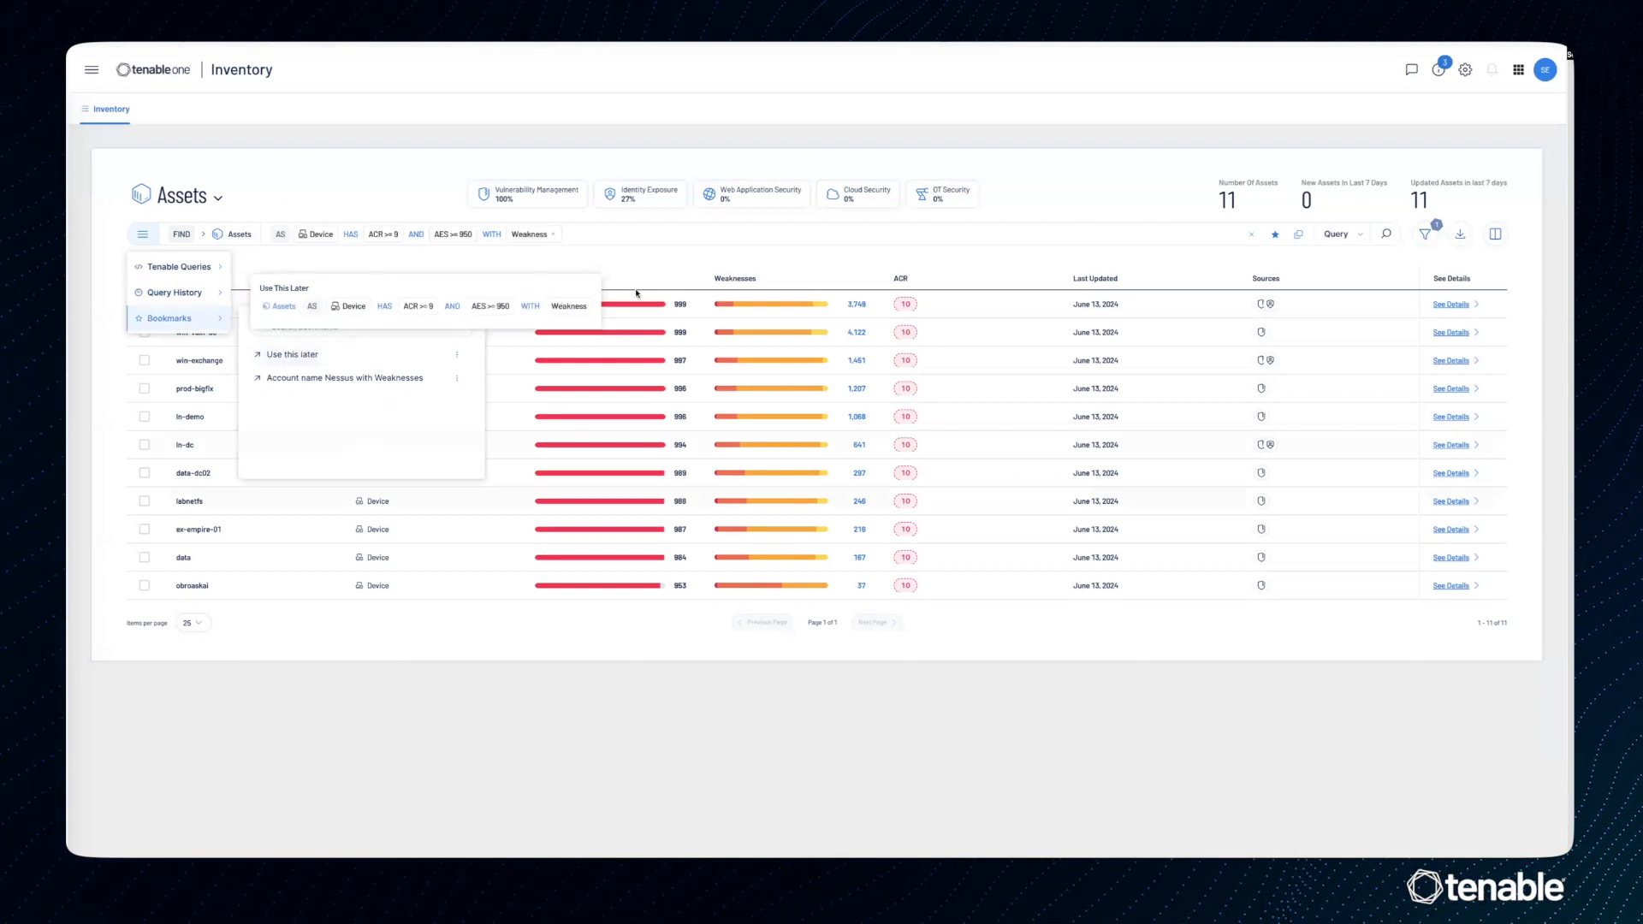